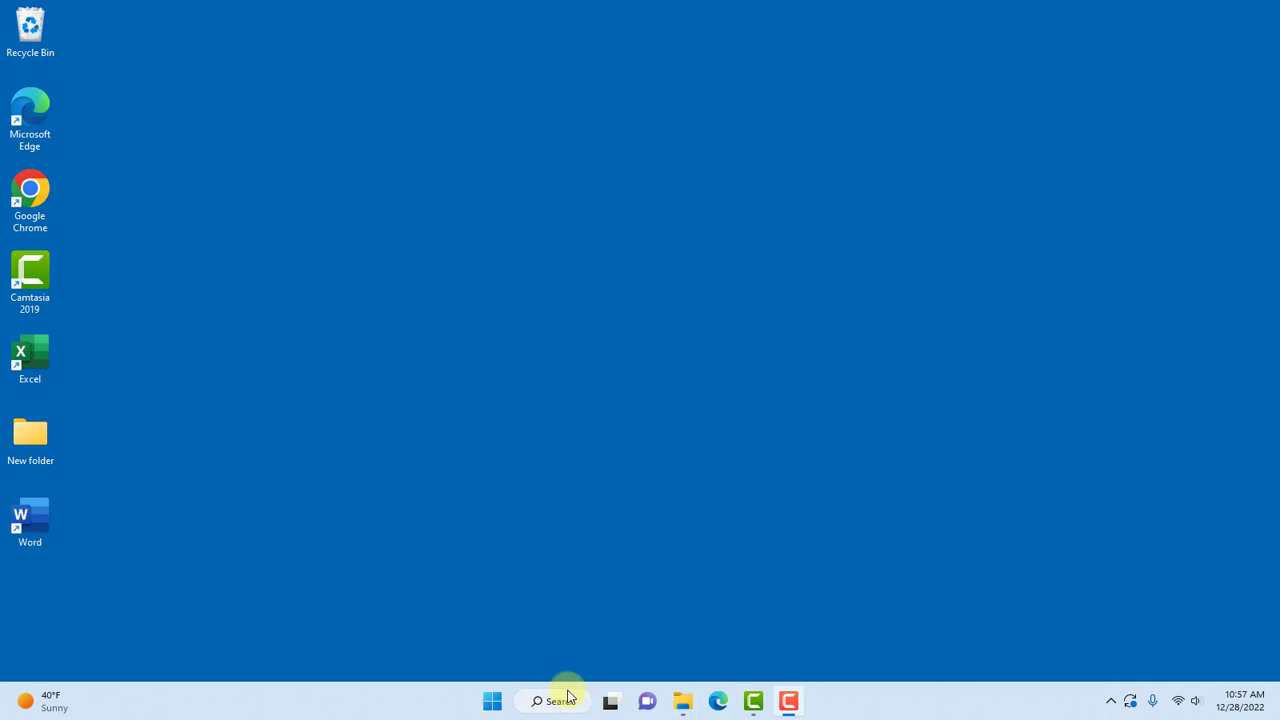
{"action": "mouse_move", "coordinate": [576, 644]}
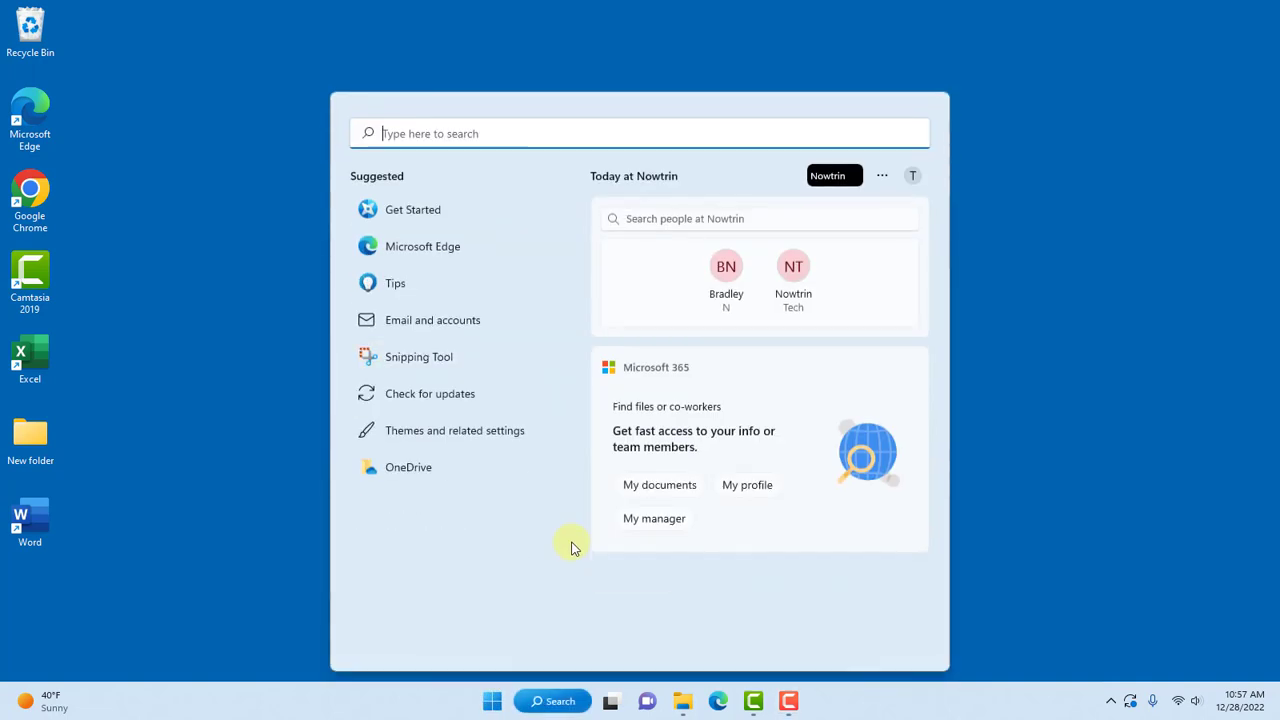
Search Windows for 'wordpad' and 'paint', finding only web results, no installed apps.
{"action": "type", "text": "wordpad"}
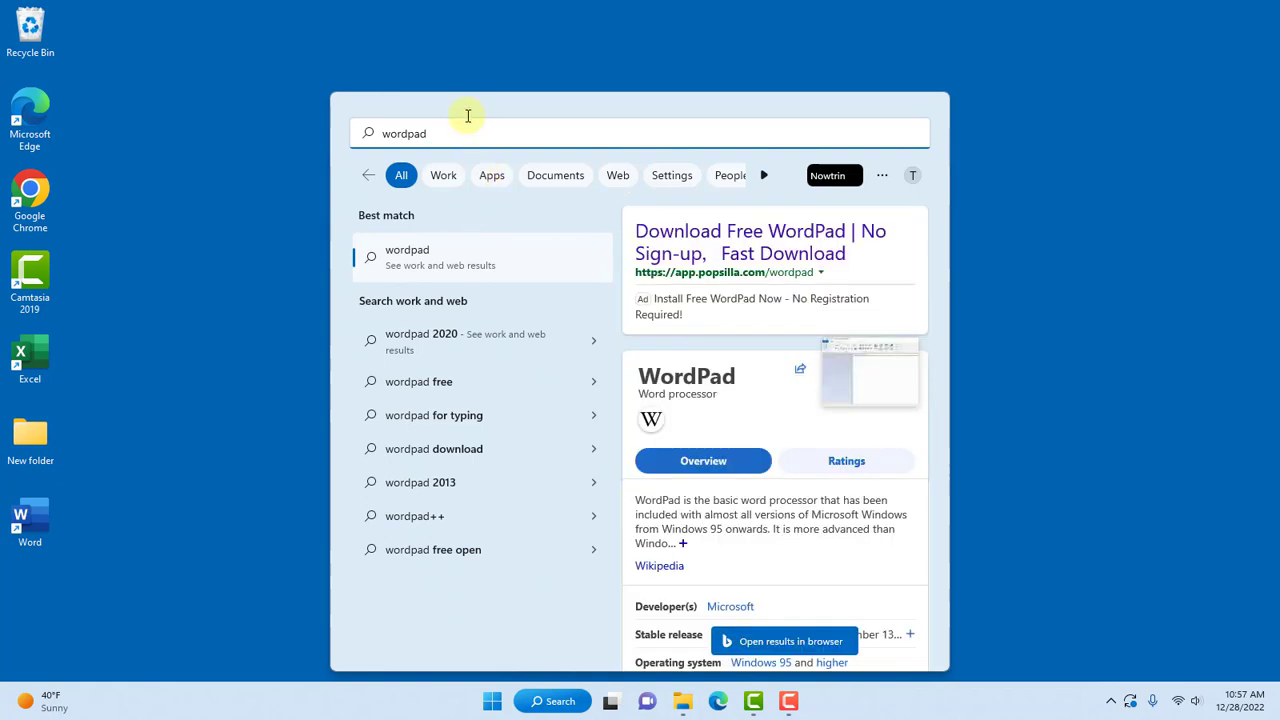
{"action": "type", "text": "pain"}
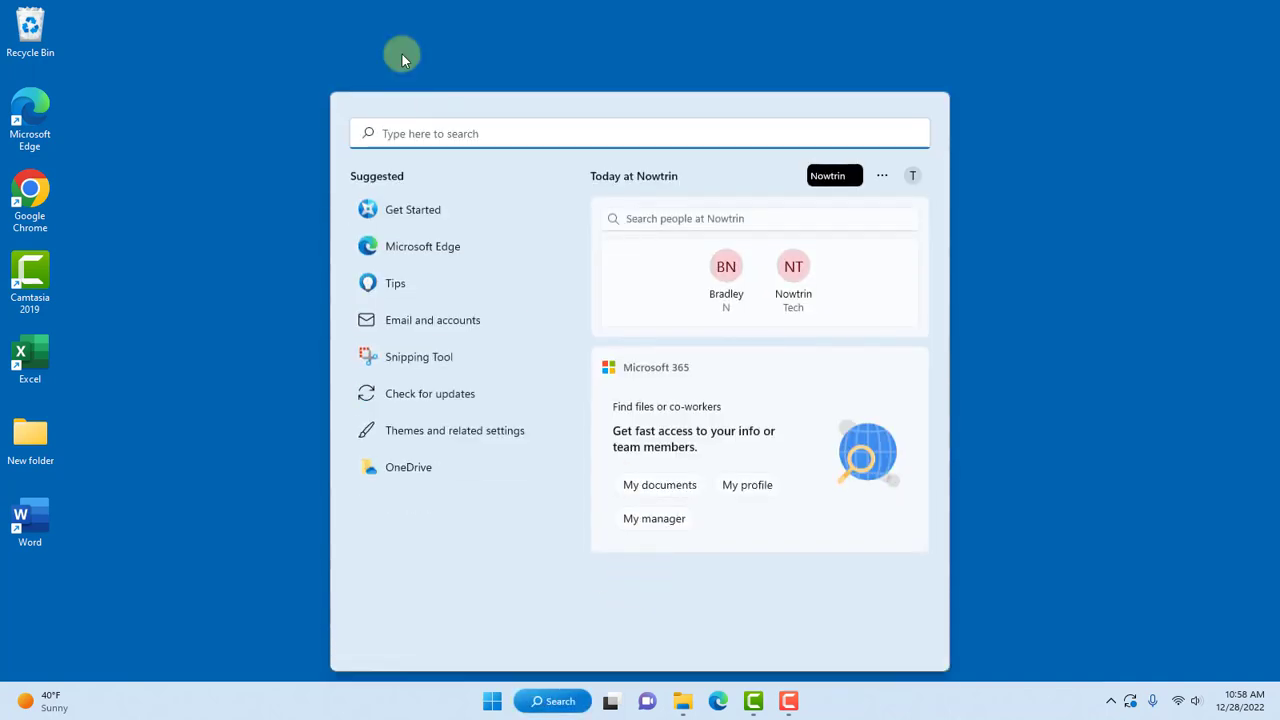
Search for 'optional features' and land on the Settings Optional features page.
{"action": "type", "text": "optional features"}
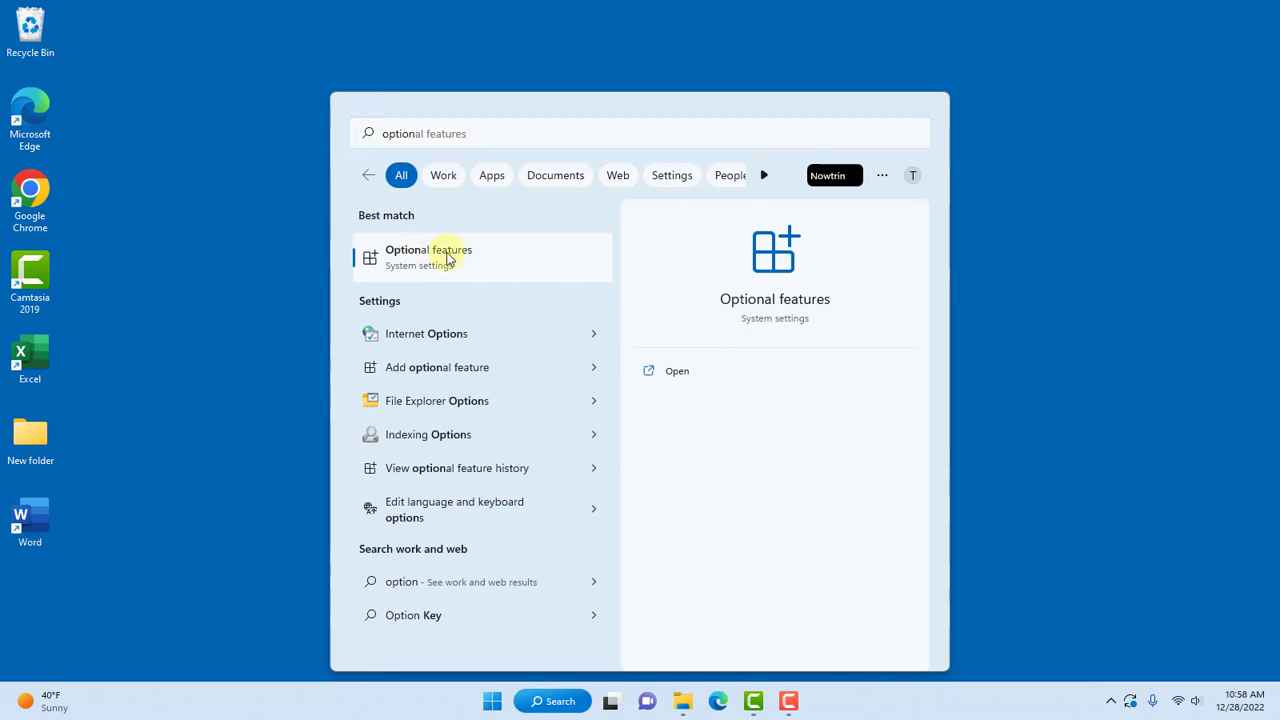
{"action": "left_click", "coordinate": [428, 250]}
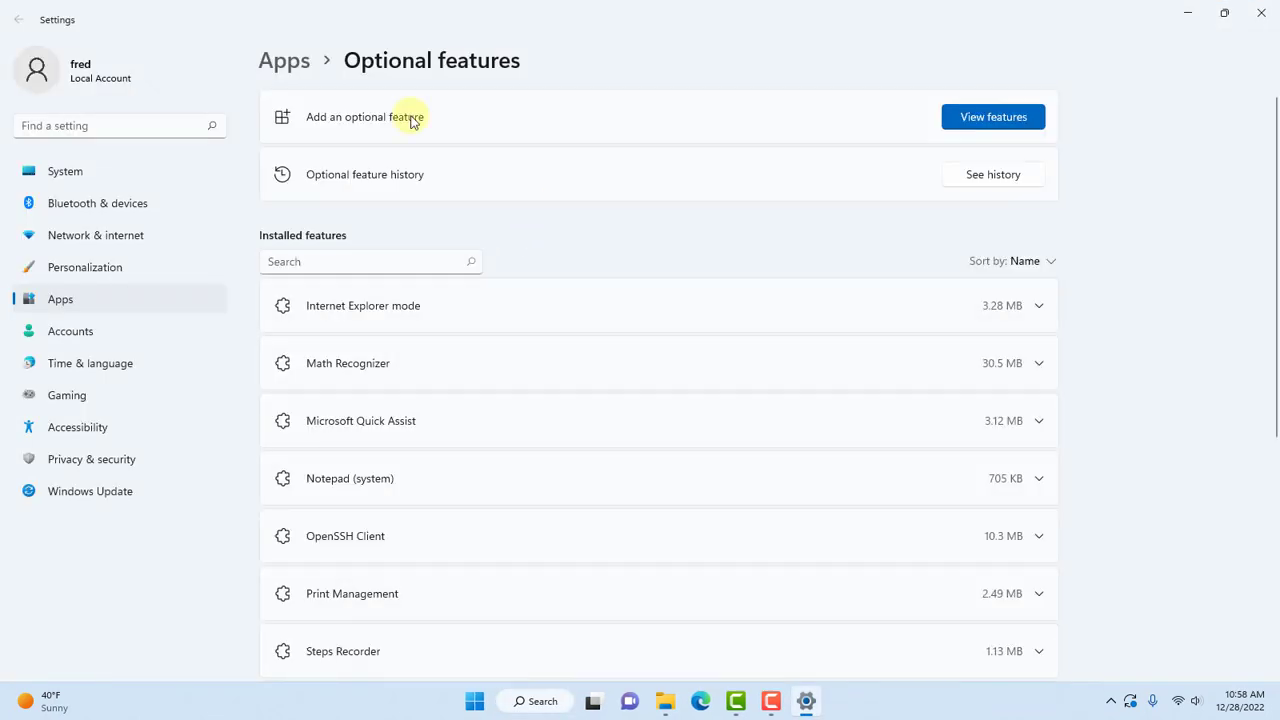
{"action": "mouse_move", "coordinate": [992, 108]}
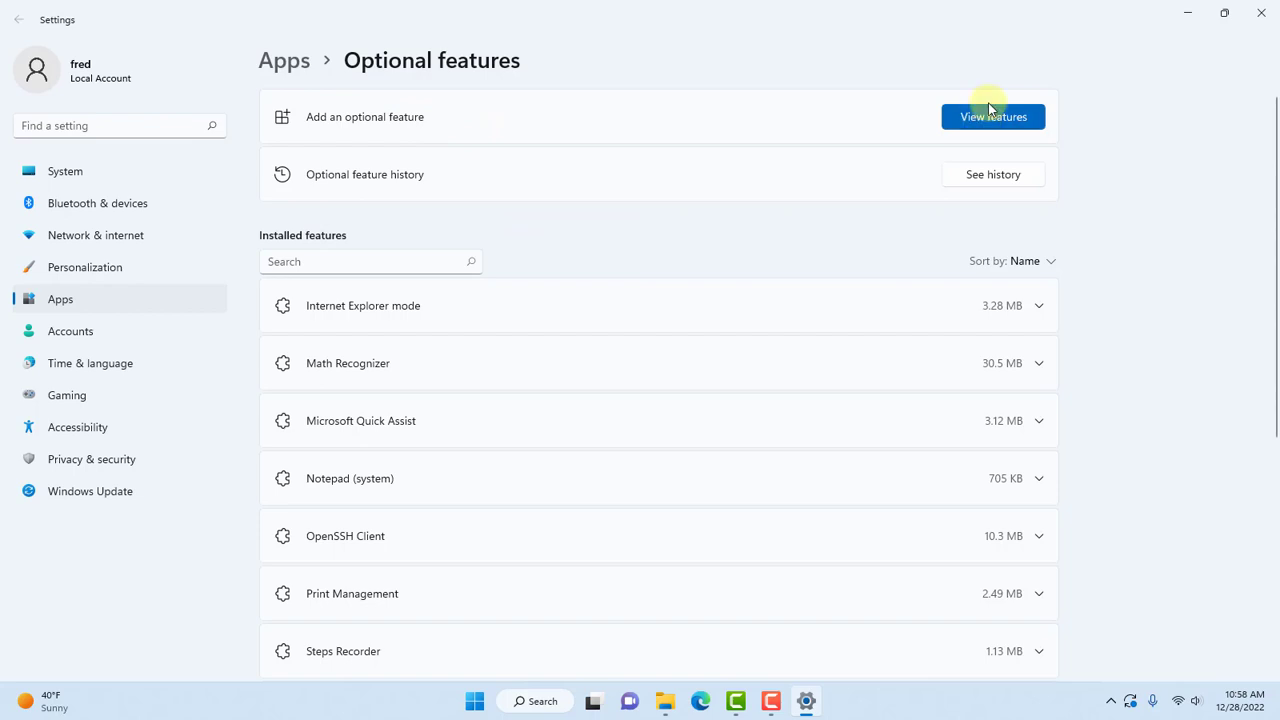
Add WordPad from the available features list and start its installation.
{"action": "left_click", "coordinate": [992, 116]}
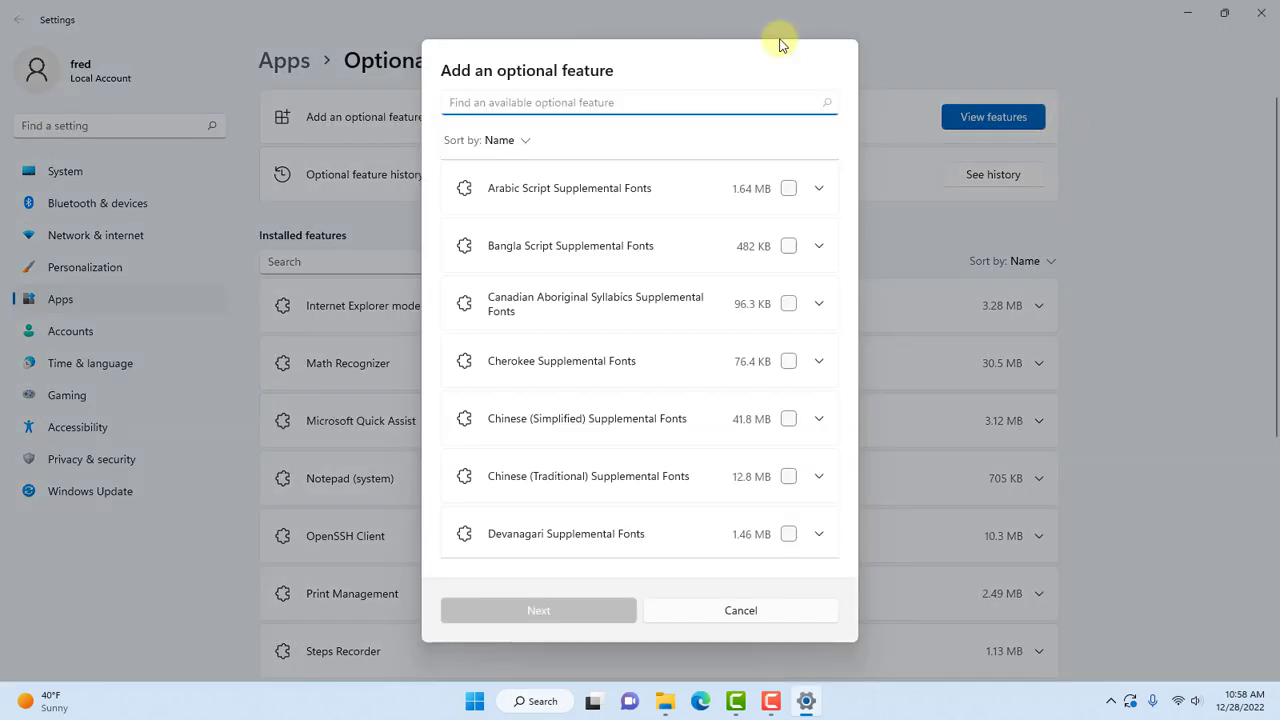
{"action": "type", "text": "wordpad"}
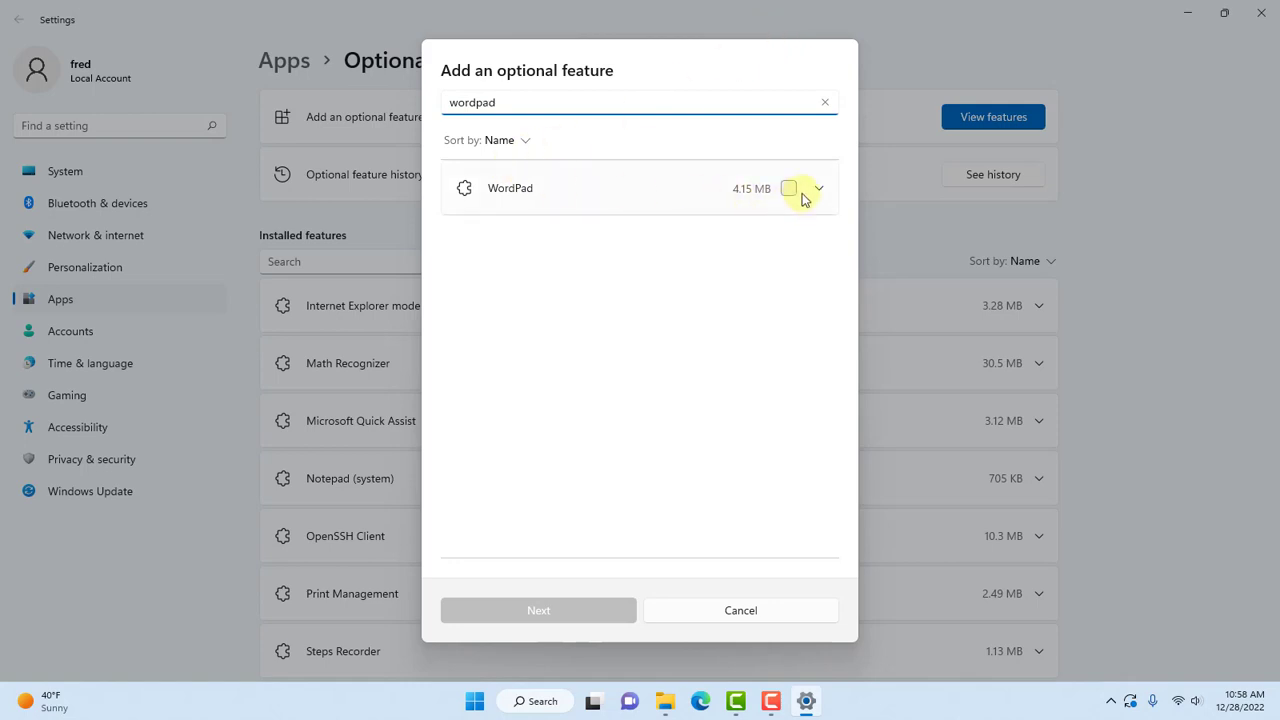
{"action": "left_click", "coordinate": [788, 188]}
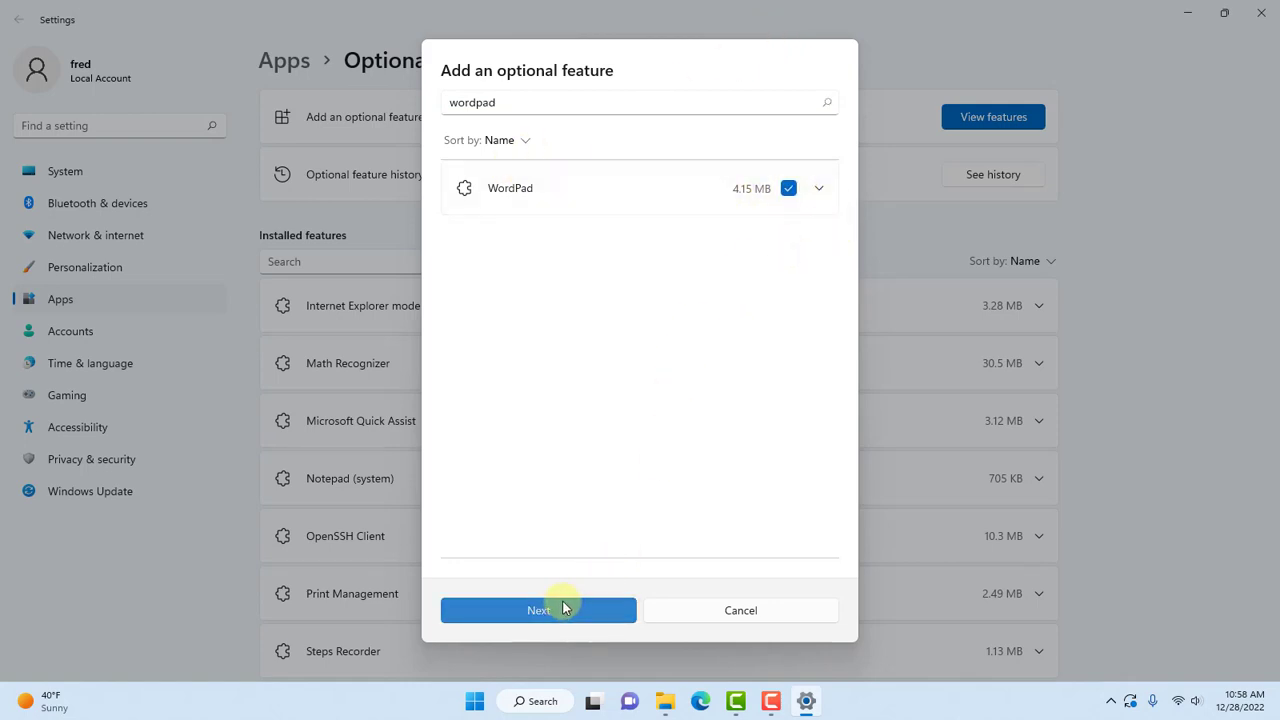
{"action": "left_click", "coordinate": [538, 610]}
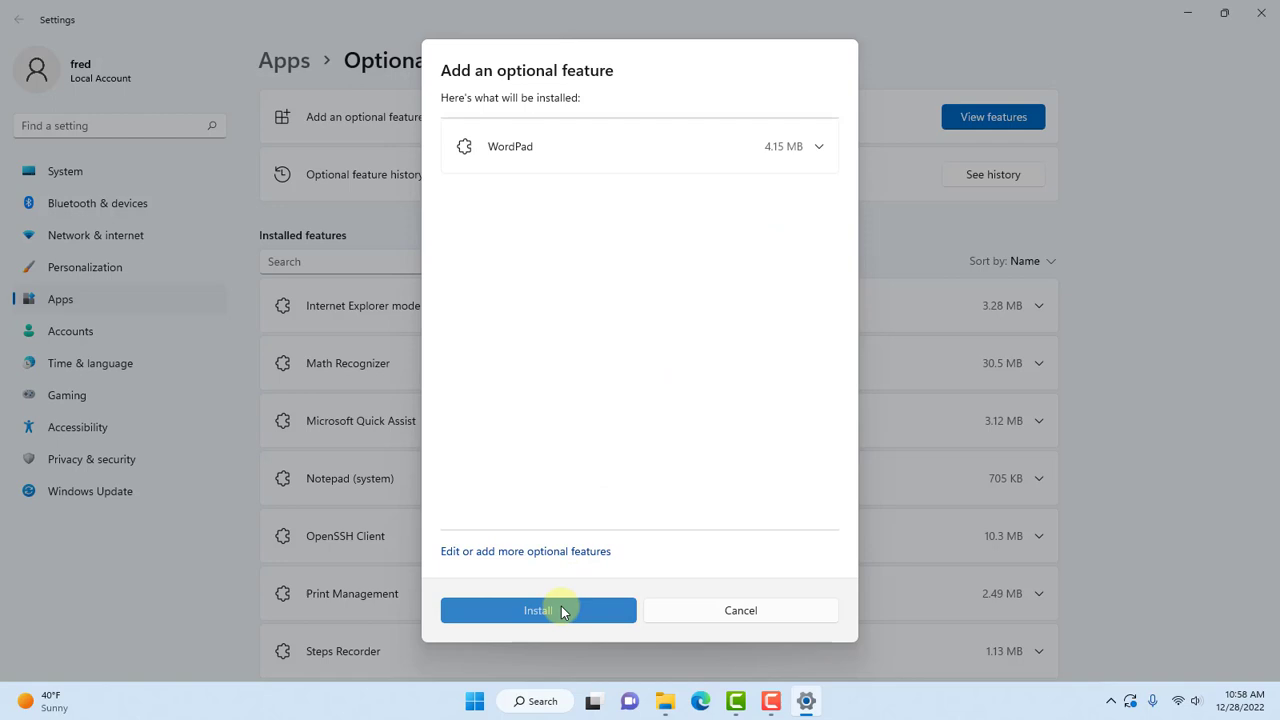
{"action": "left_click", "coordinate": [538, 610]}
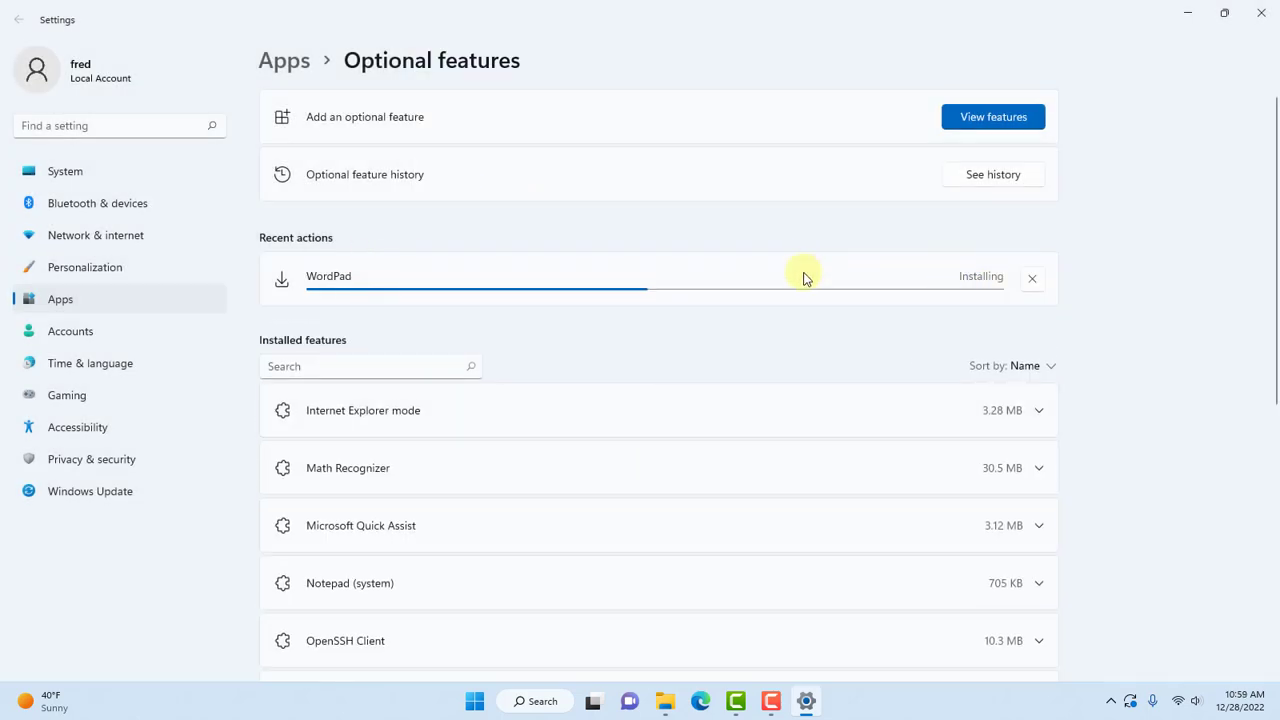
{"action": "mouse_move", "coordinate": [1132, 304]}
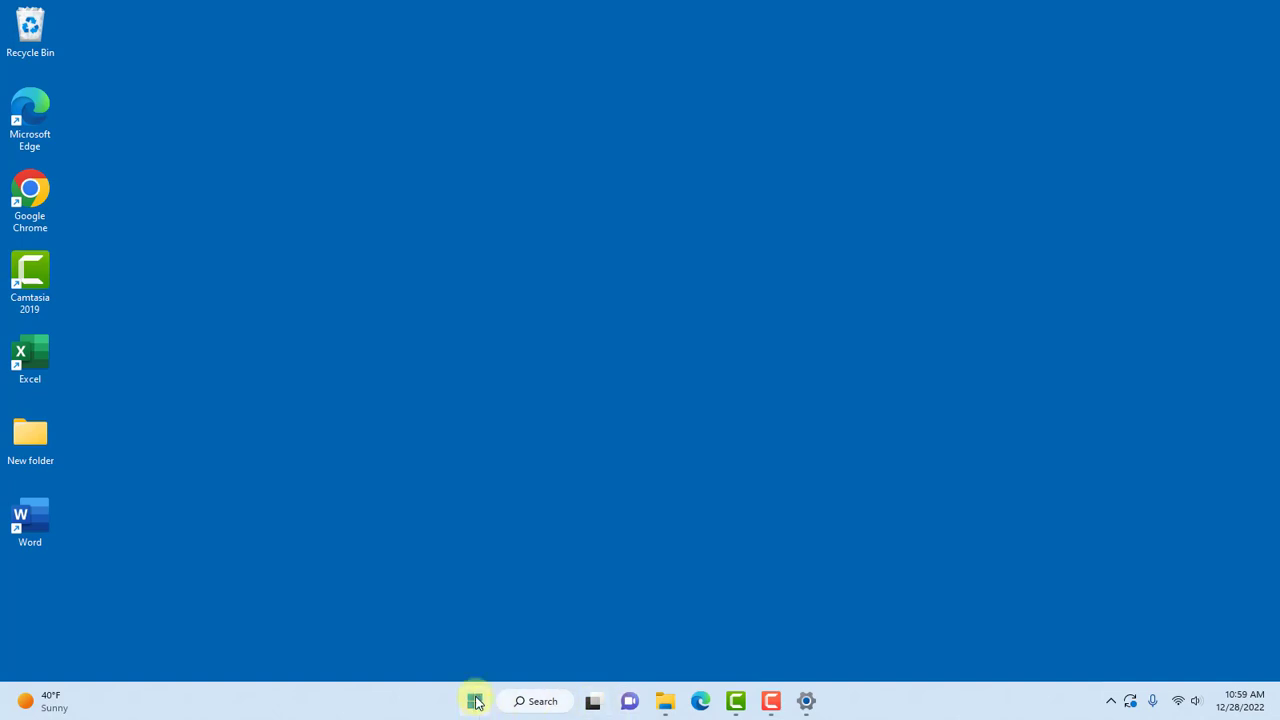
Search 'word', launch the newly installed WordPad, then close it.
{"action": "left_click", "coordinate": [472, 700]}
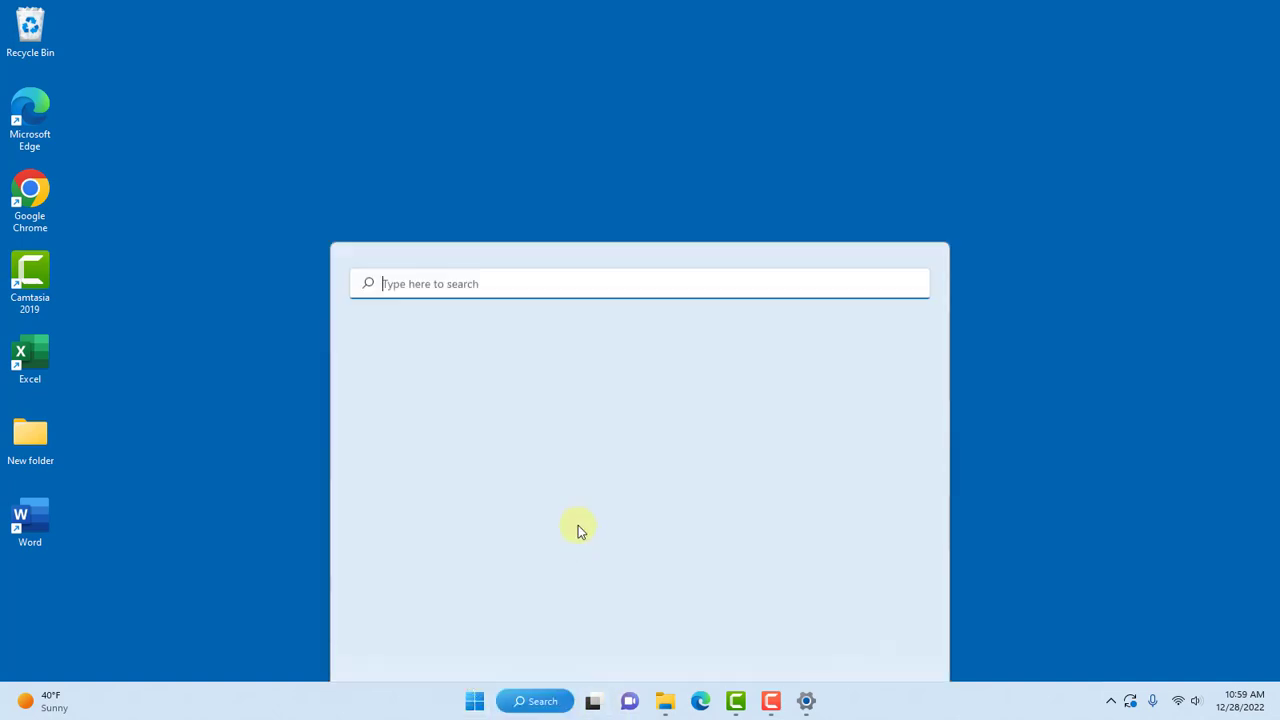
{"action": "type", "text": "wordpad"}
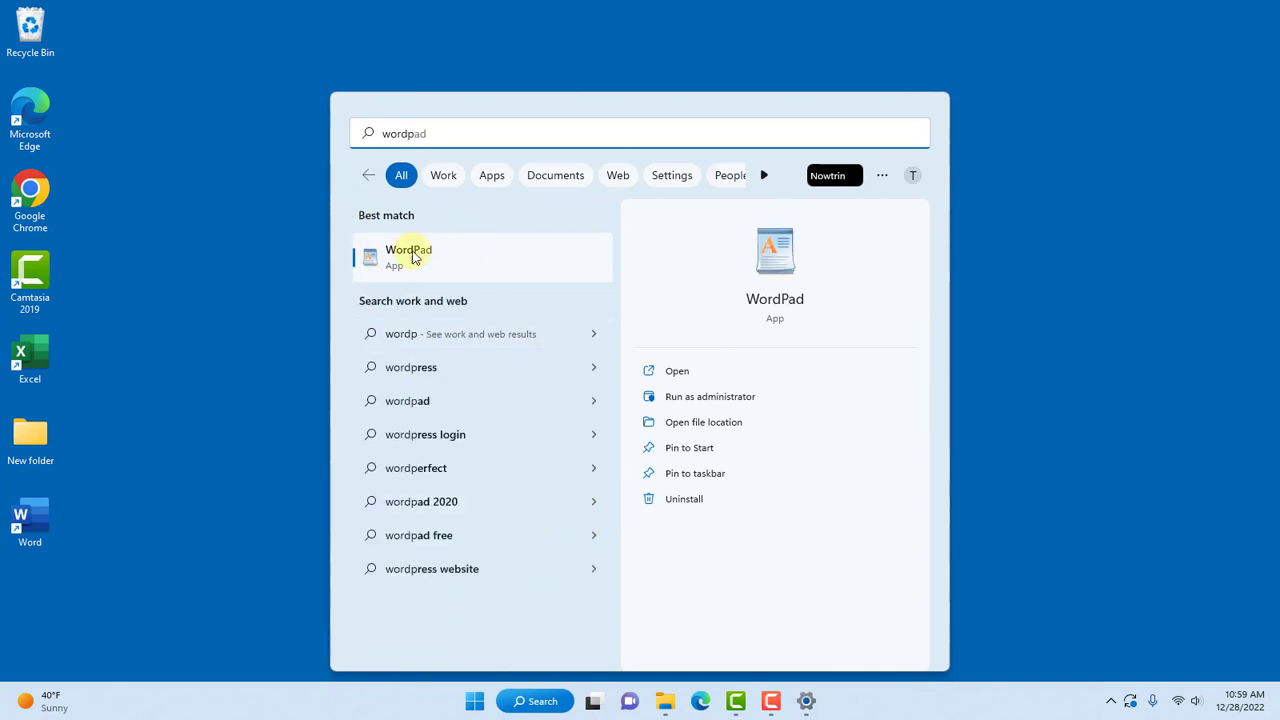
{"action": "left_click", "coordinate": [408, 256]}
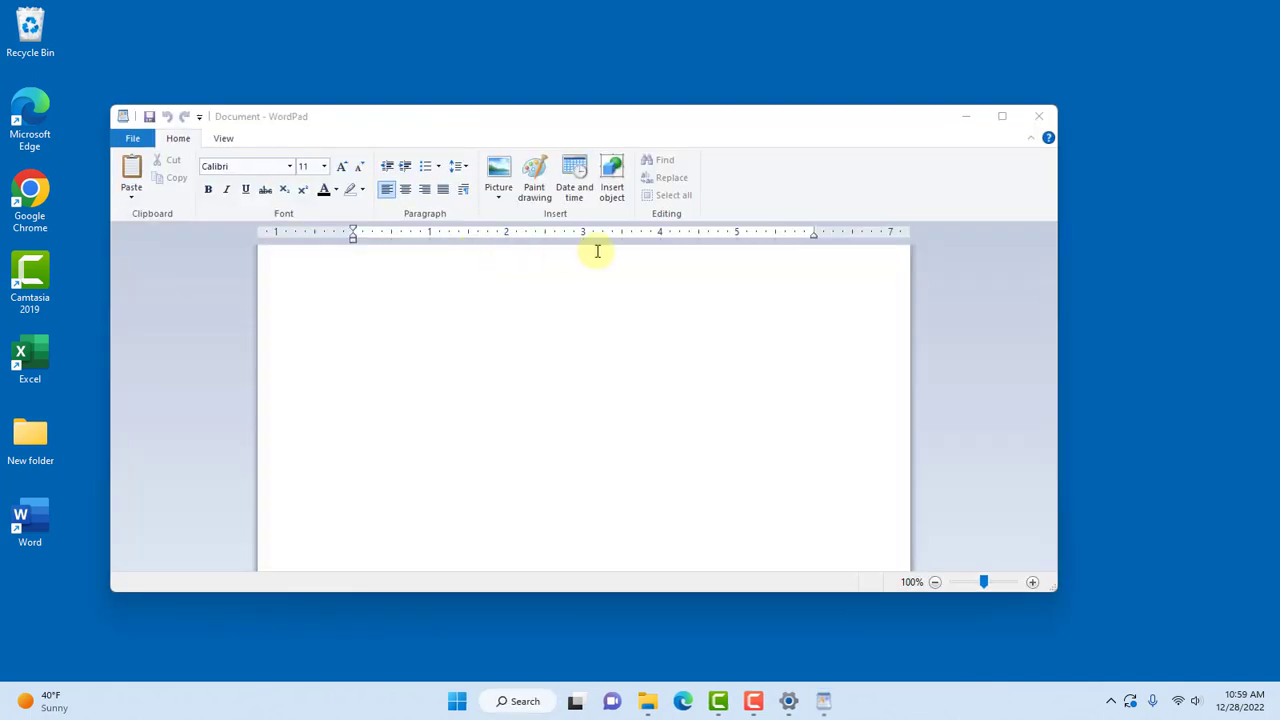
{"action": "left_click", "coordinate": [1036, 116]}
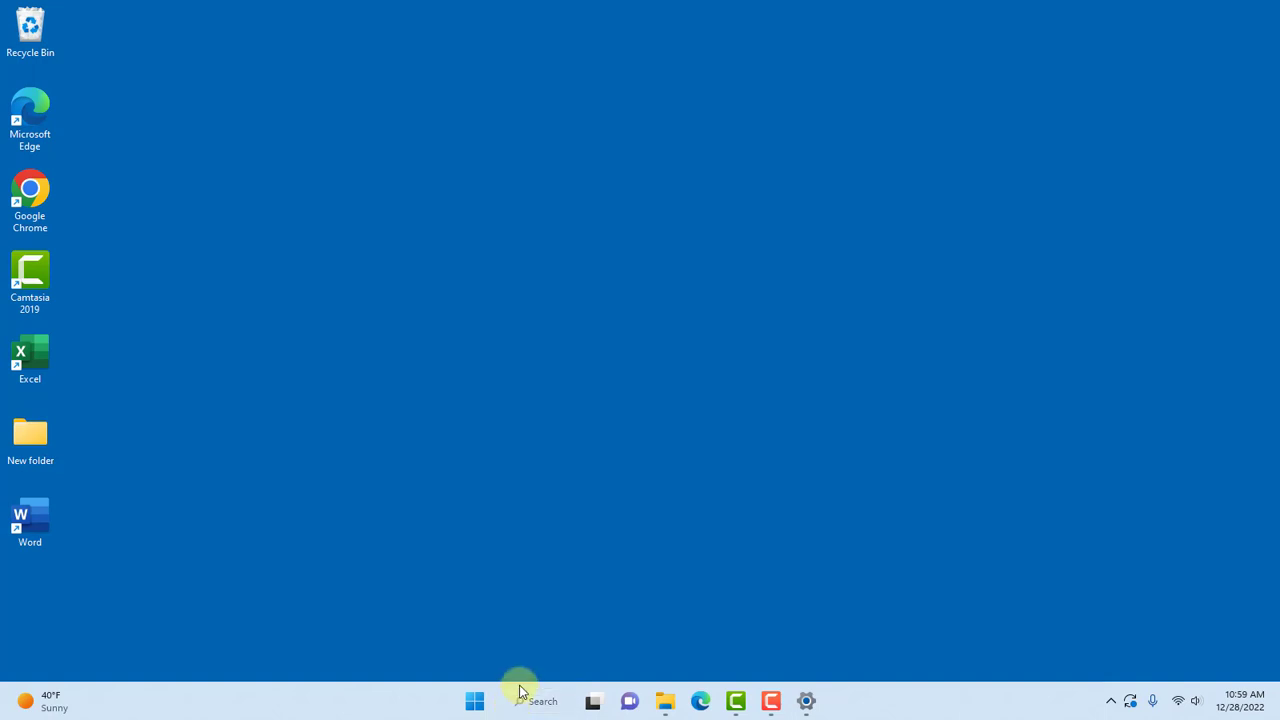
Search addable optional features for 'paint', find nothing, cancel and close Settings.
{"action": "type", "text": "optional features"}
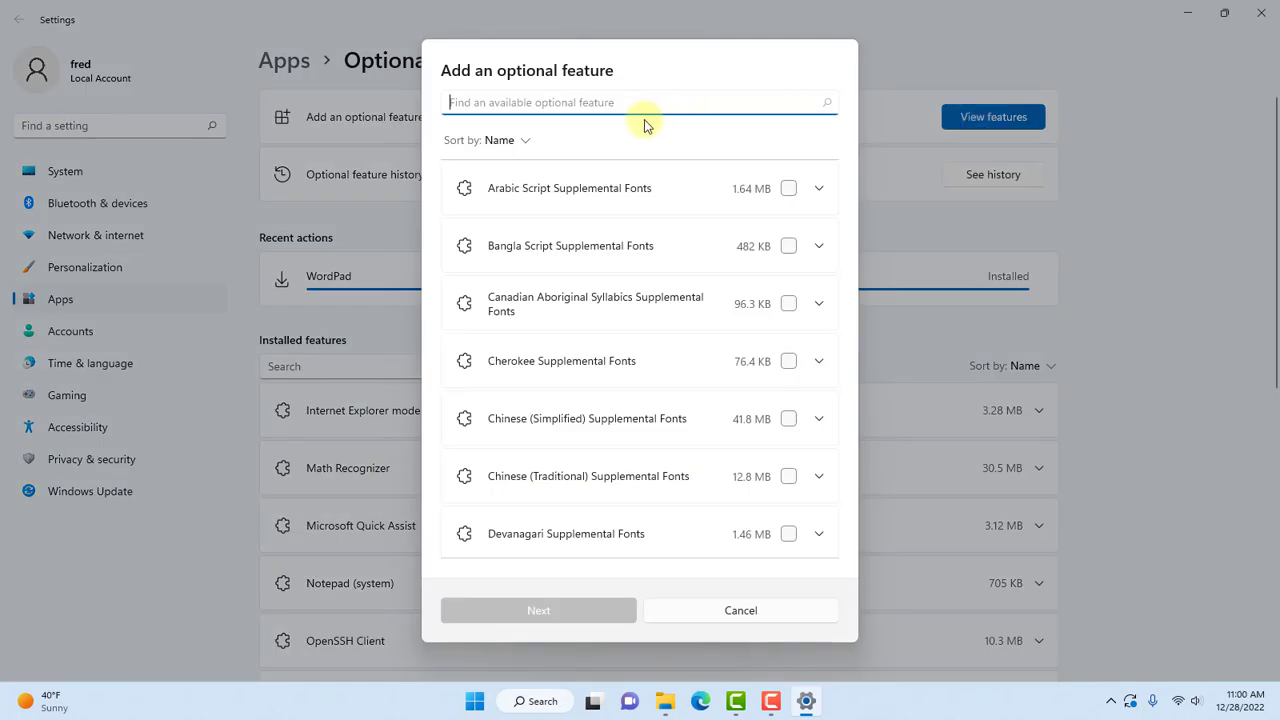
{"action": "type", "text": "paint"}
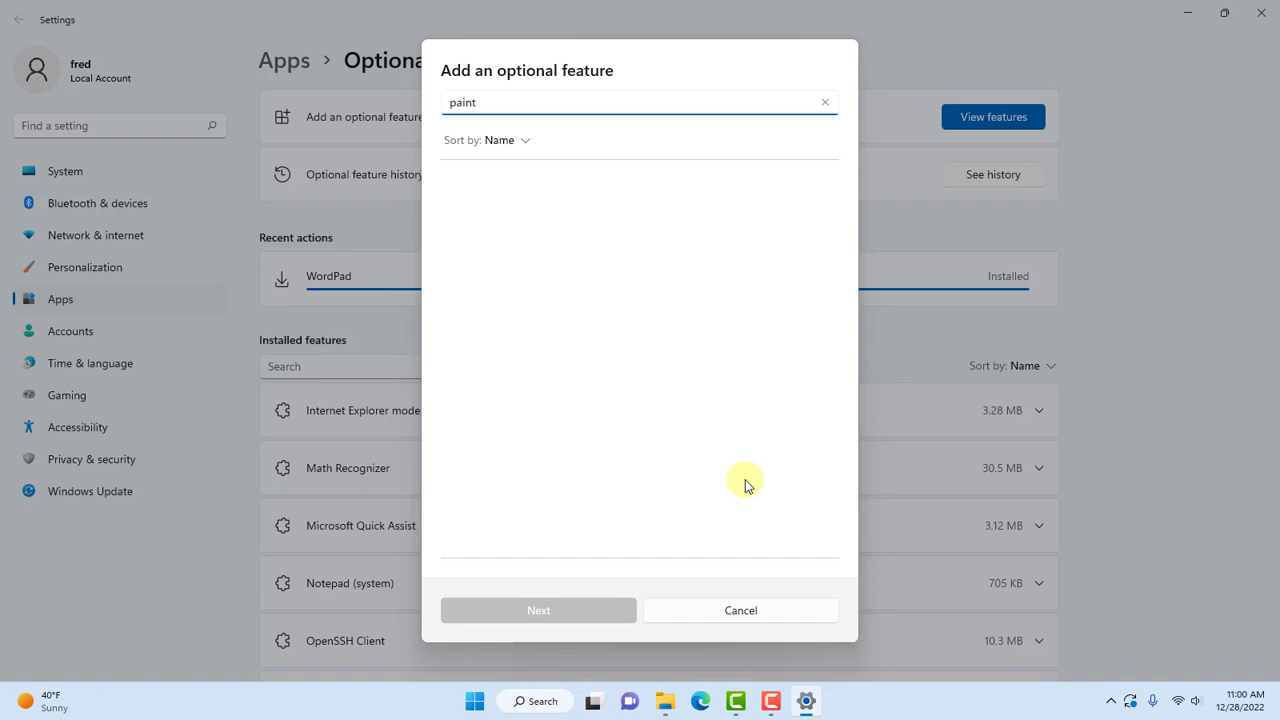
{"action": "left_click", "coordinate": [740, 610]}
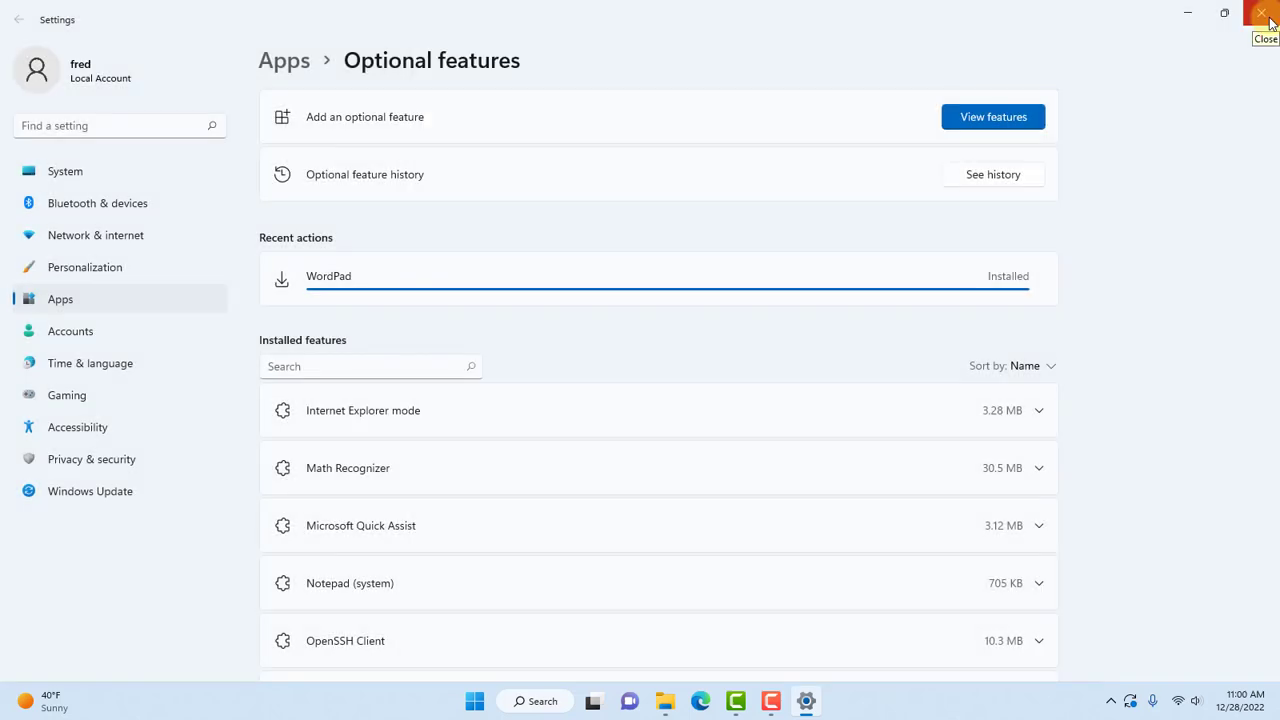
{"action": "left_click", "coordinate": [1264, 12]}
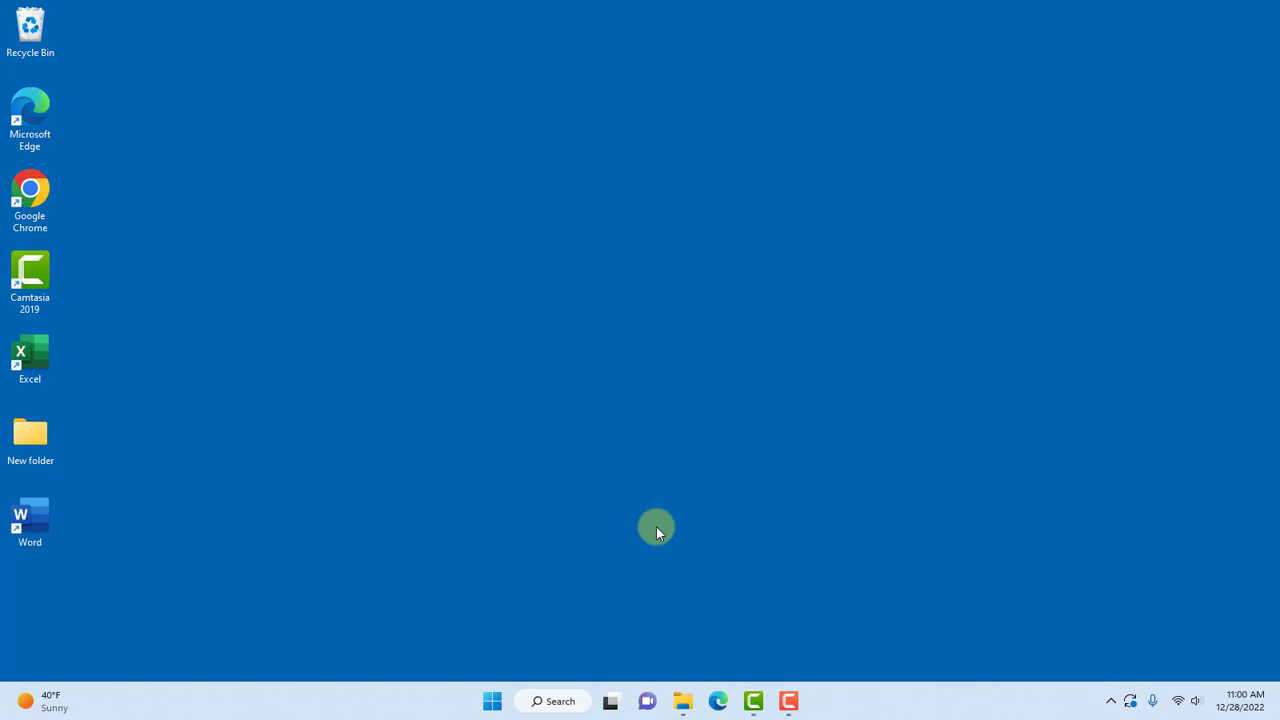
{"action": "mouse_move", "coordinate": [578, 636]}
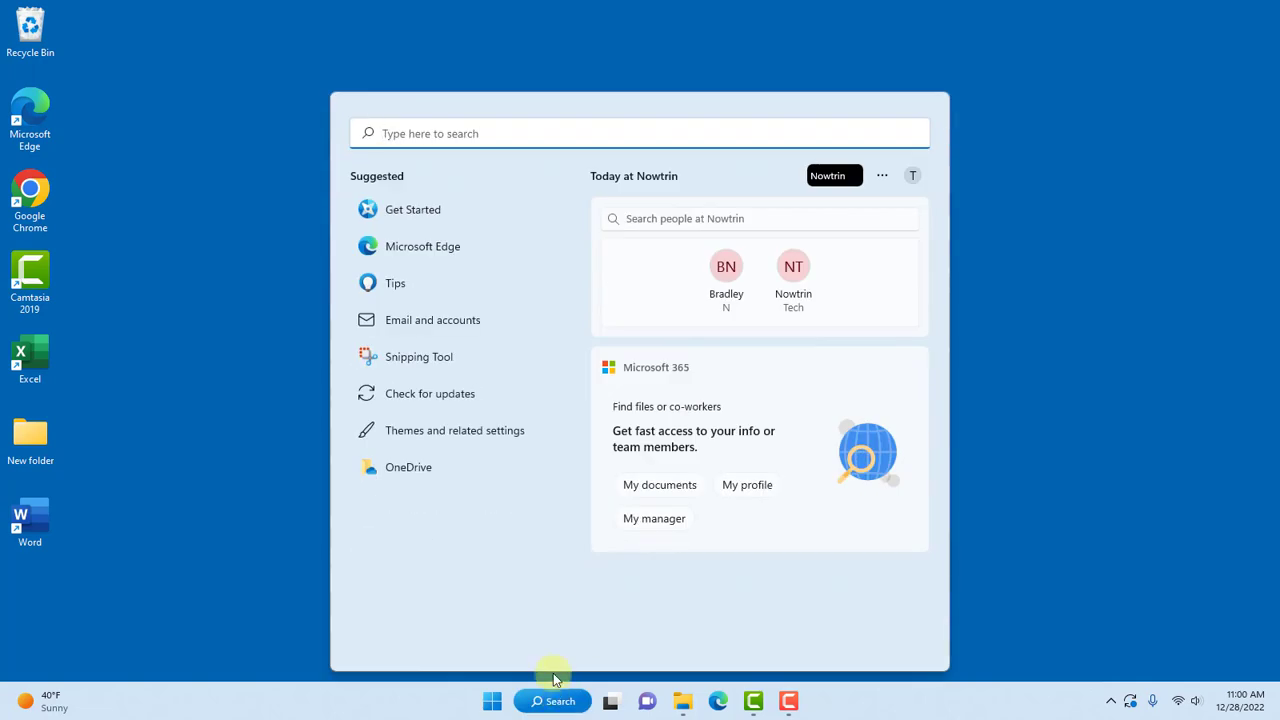
Search 'store' and launch the Microsoft Store on its Home page.
{"action": "type", "text": "store"}
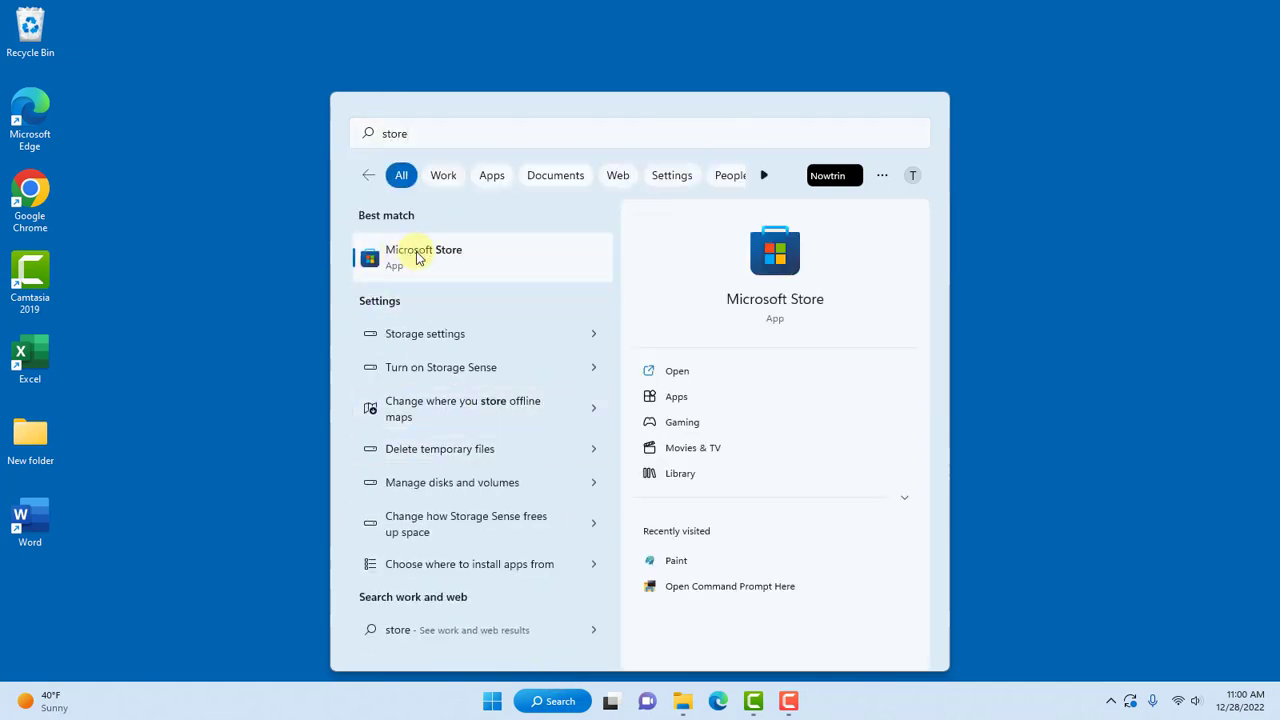
{"action": "left_click", "coordinate": [422, 256]}
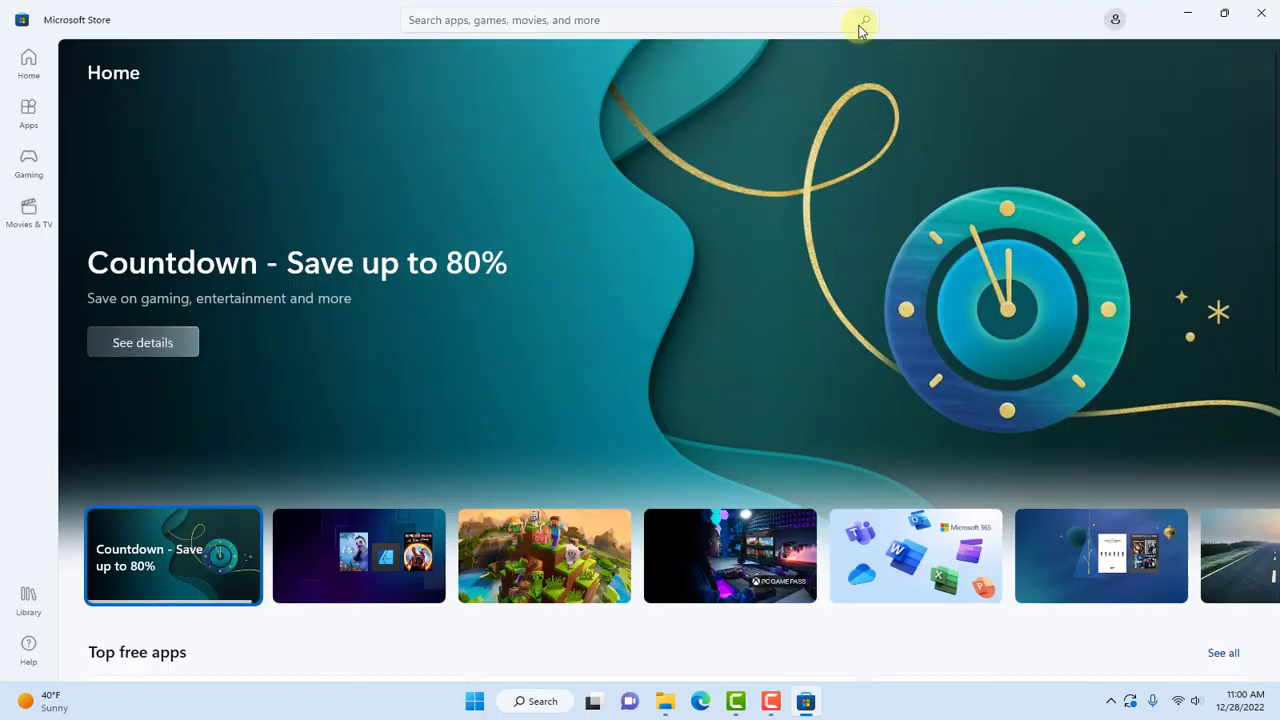
Find Paint in the Store search, get and install it, then close the Store.
{"action": "left_click", "coordinate": [620, 20]}
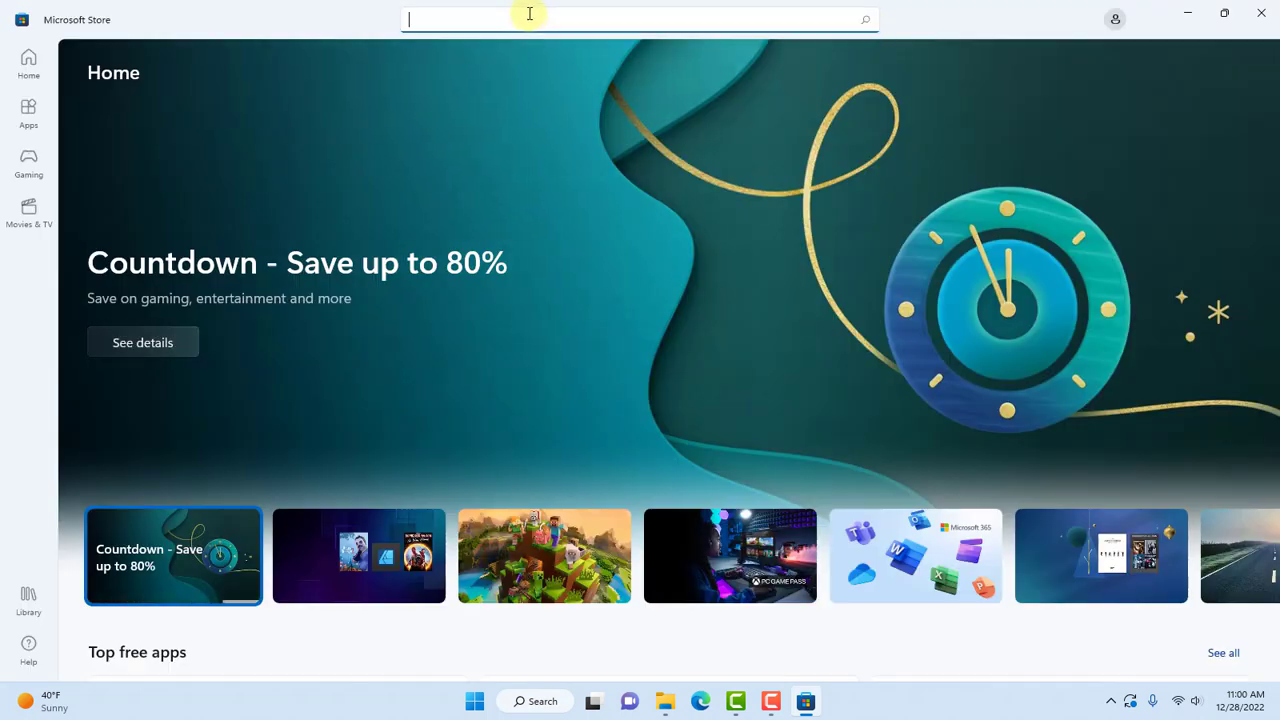
{"action": "type", "text": "pai"}
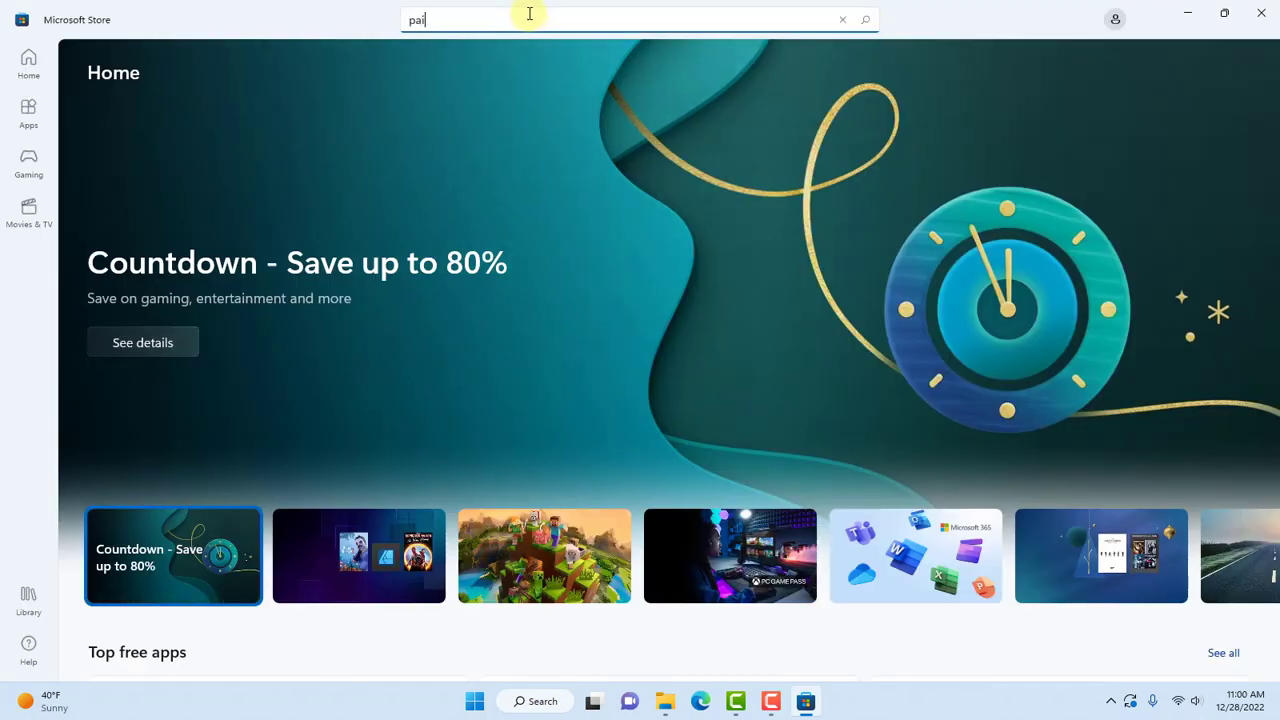
{"action": "type", "text": "t"}
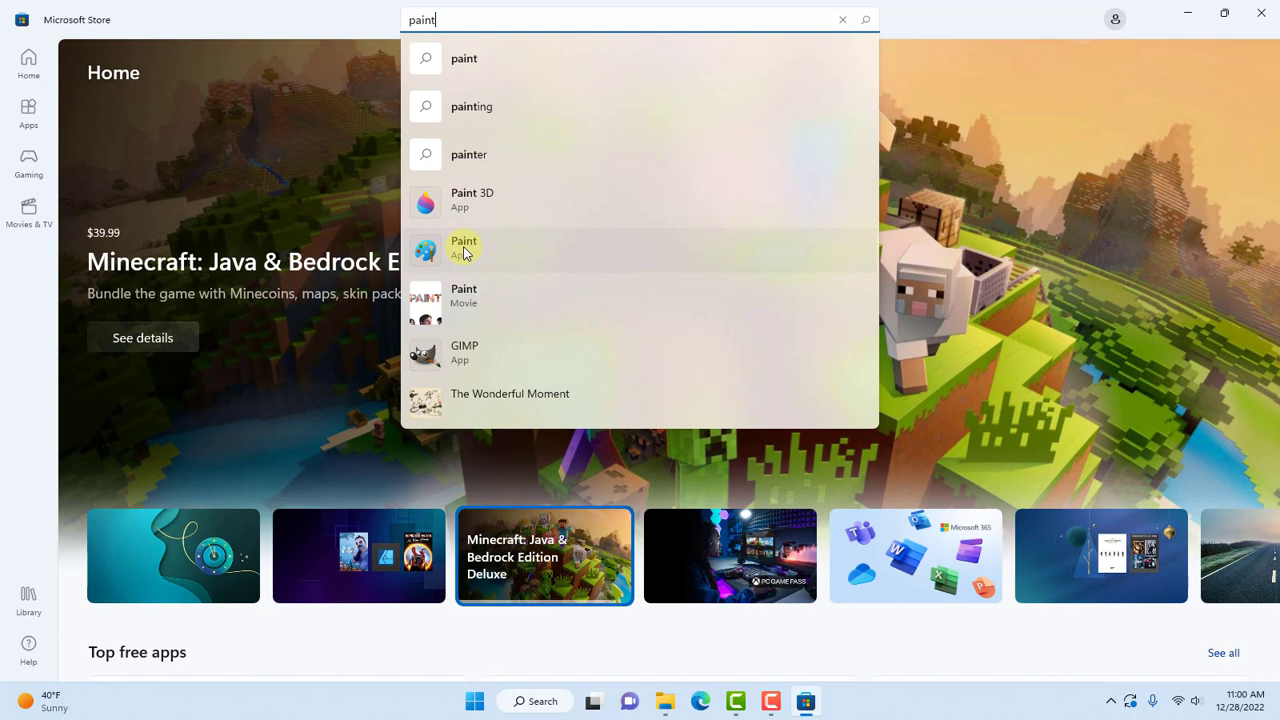
{"action": "left_click", "coordinate": [464, 248]}
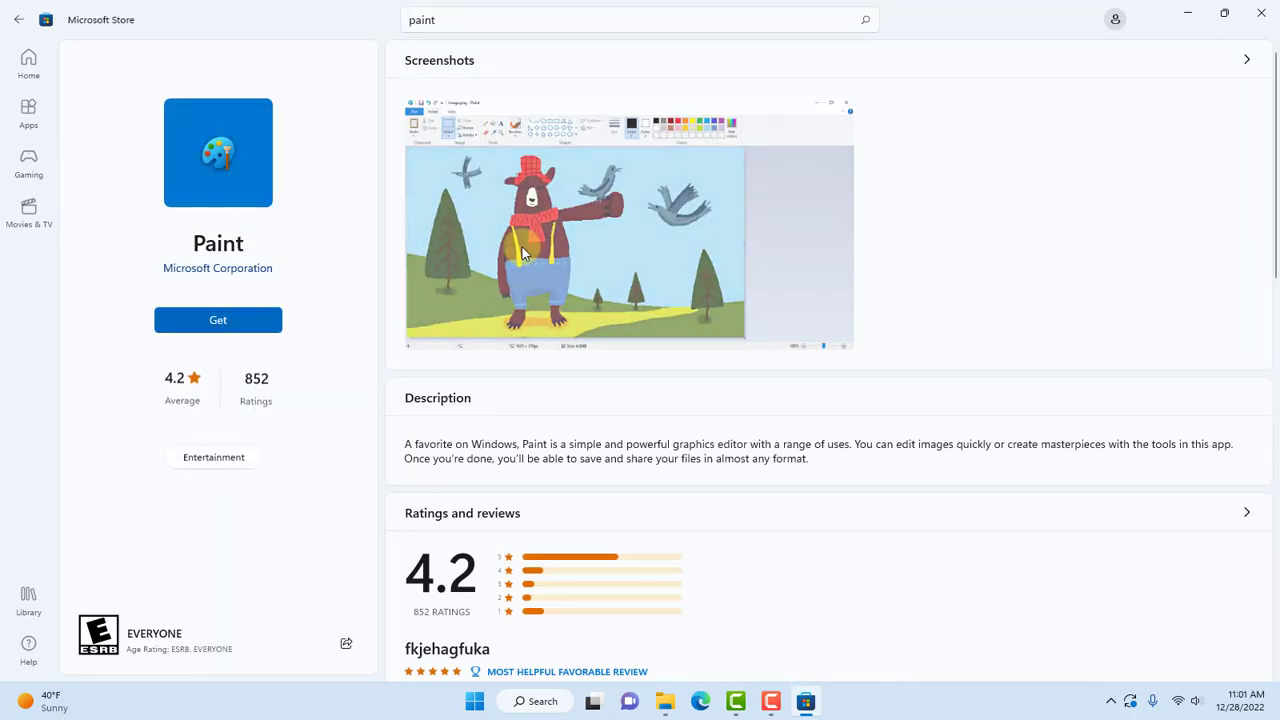
{"action": "left_click", "coordinate": [218, 320]}
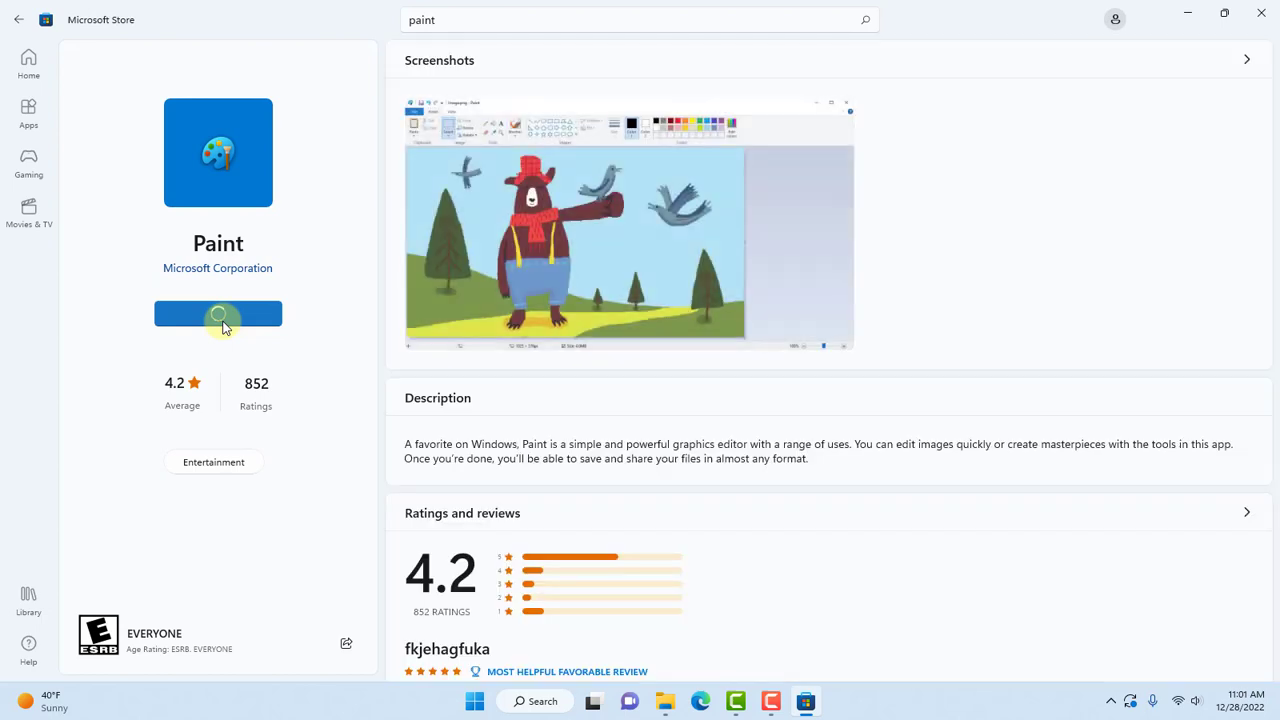
{"action": "left_click", "coordinate": [218, 312]}
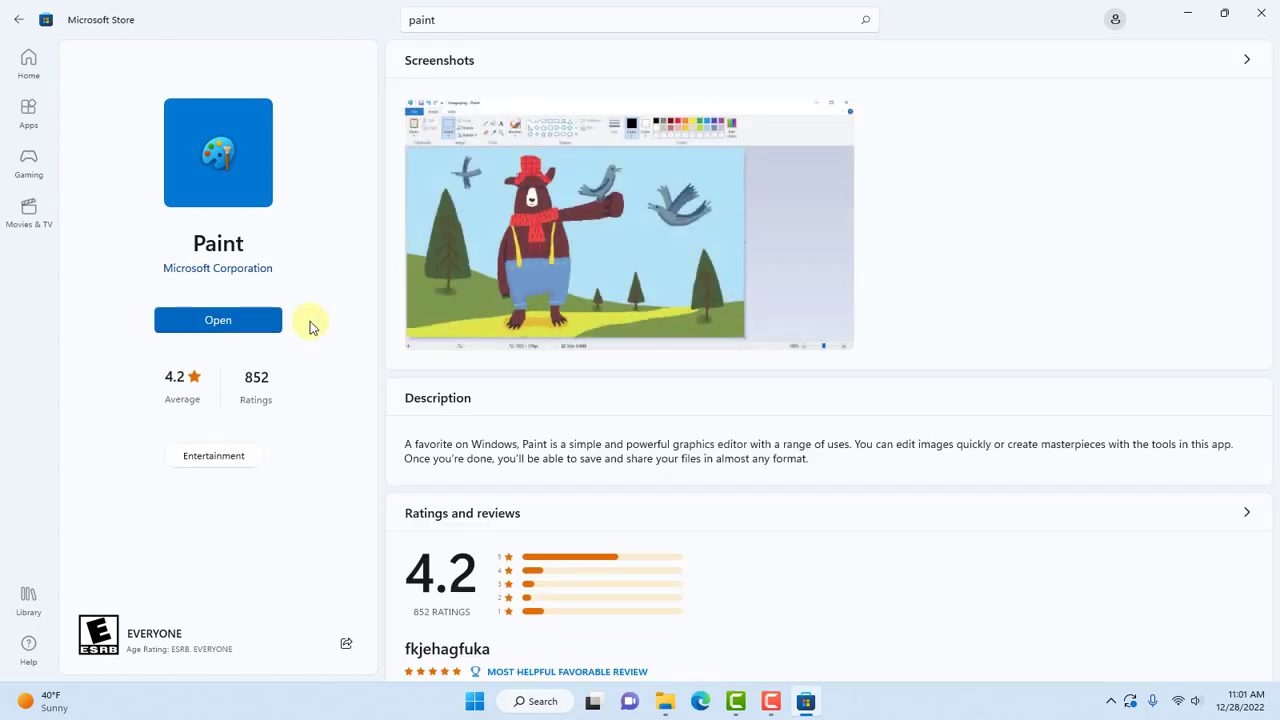
{"action": "left_click", "coordinate": [216, 320]}
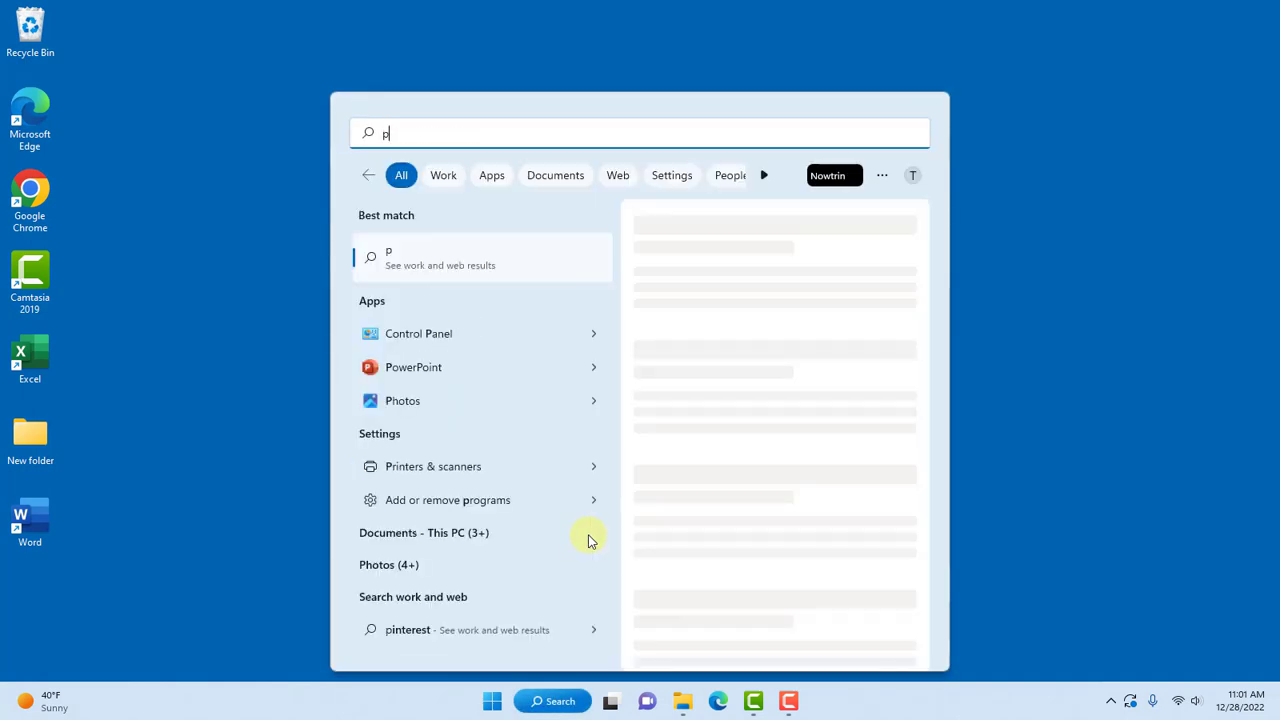
Search Windows for 'paint' and confirm Paint shows as the best-match installed app.
{"action": "type", "text": "aint"}
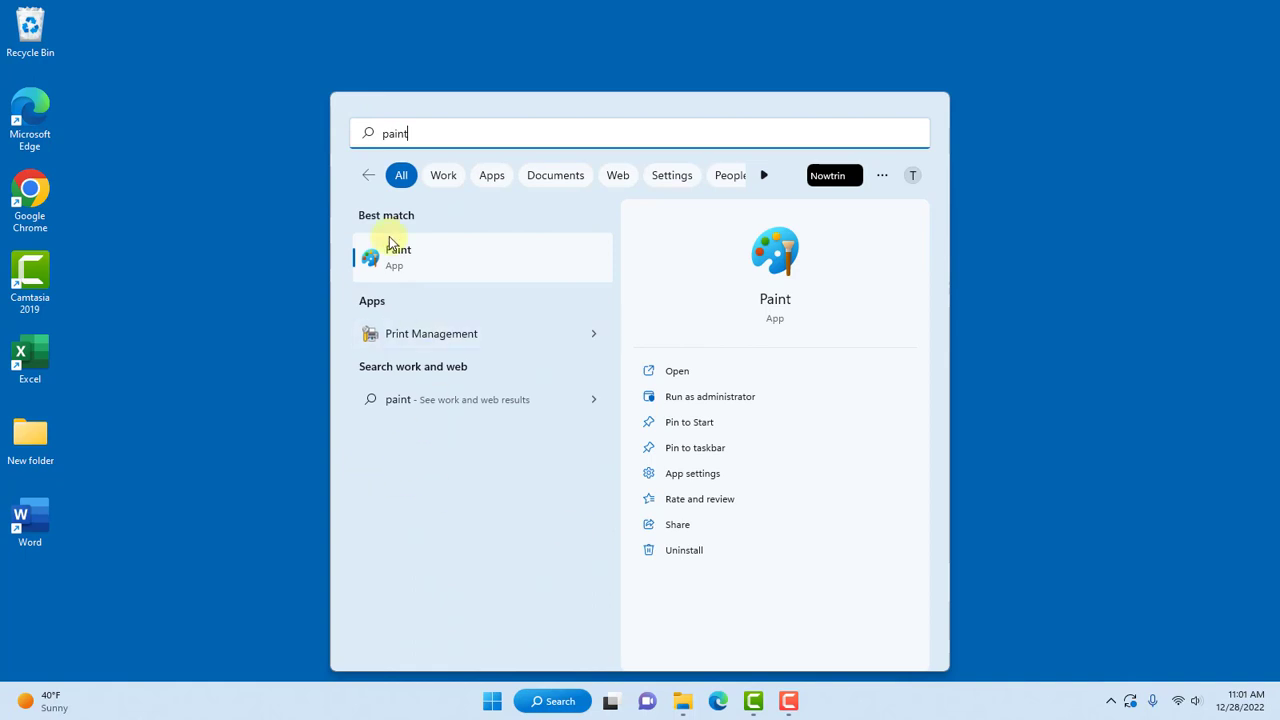